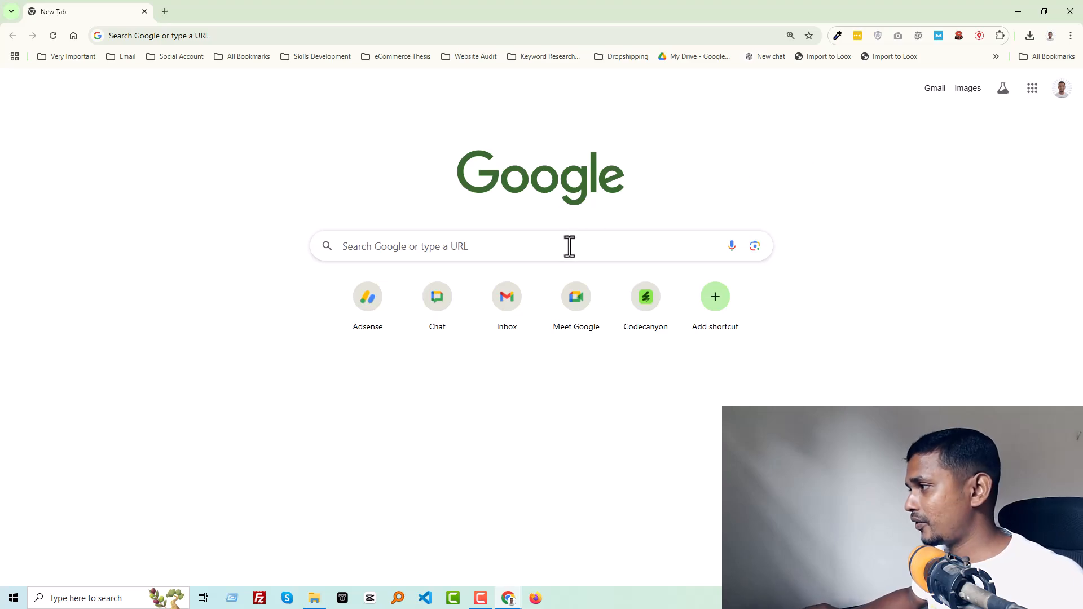
- Go to shopify.com/partners and start logging in to the partner account
click(449, 246)
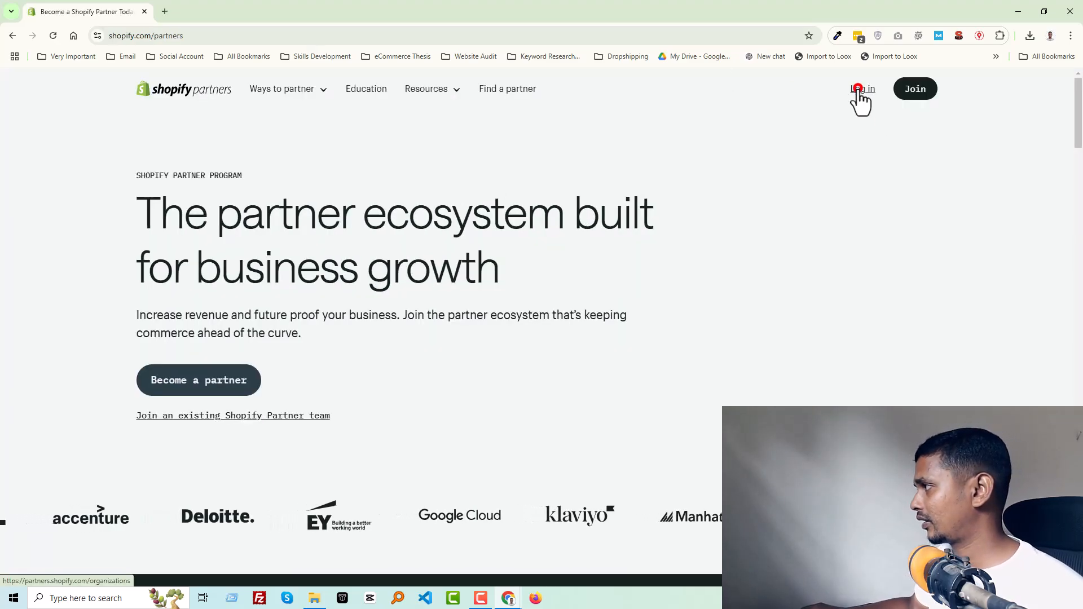
mouse_move(238, 173)
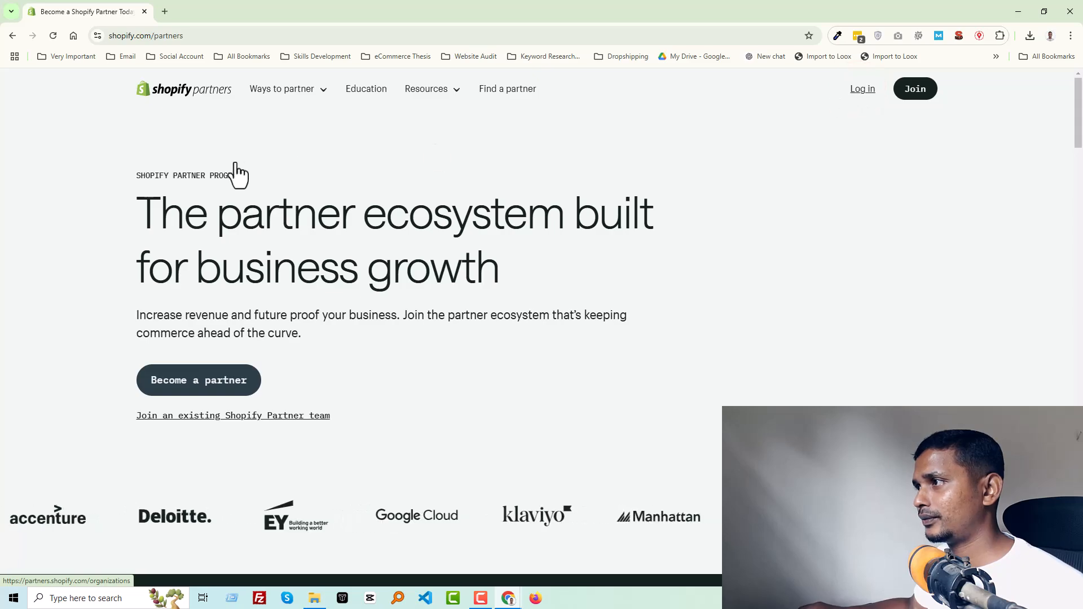
mouse_move(853, 104)
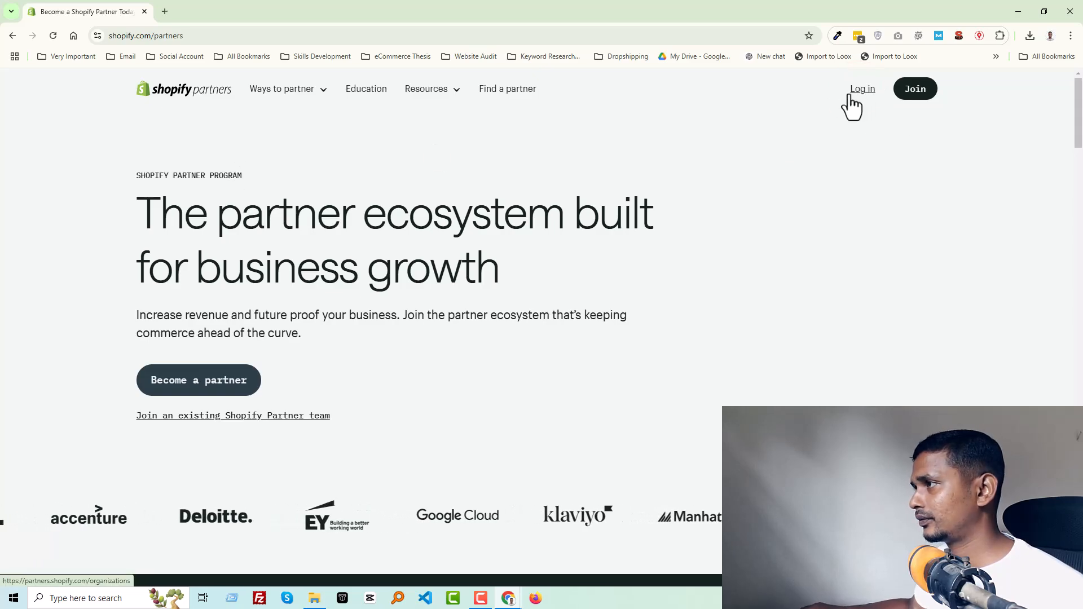
click(862, 88)
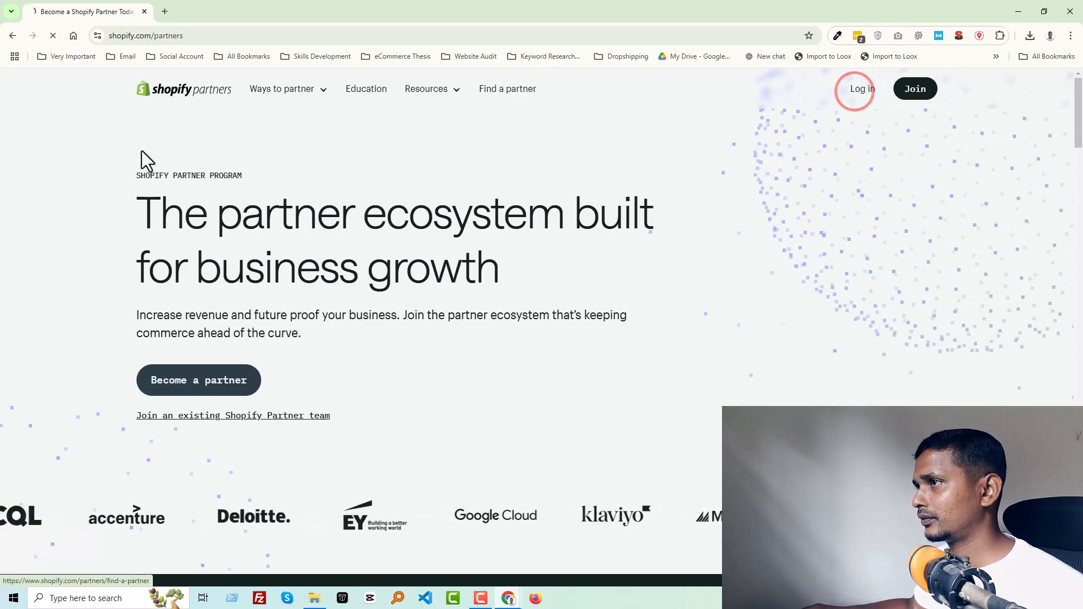
click(861, 88)
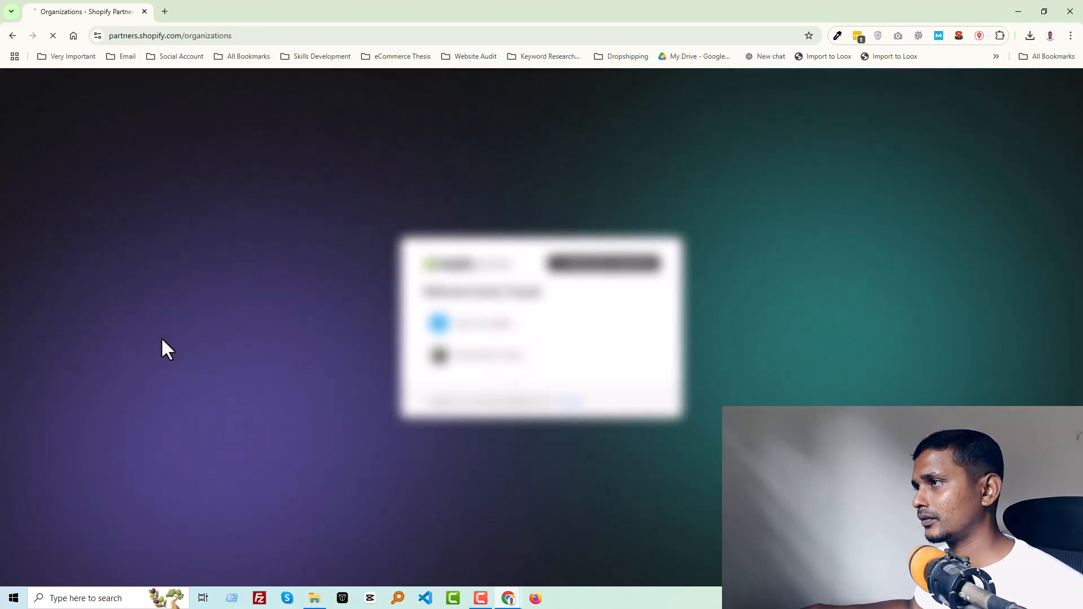
- Enter the partner organization, go to its Stores list and open the store's admin
click(480, 323)
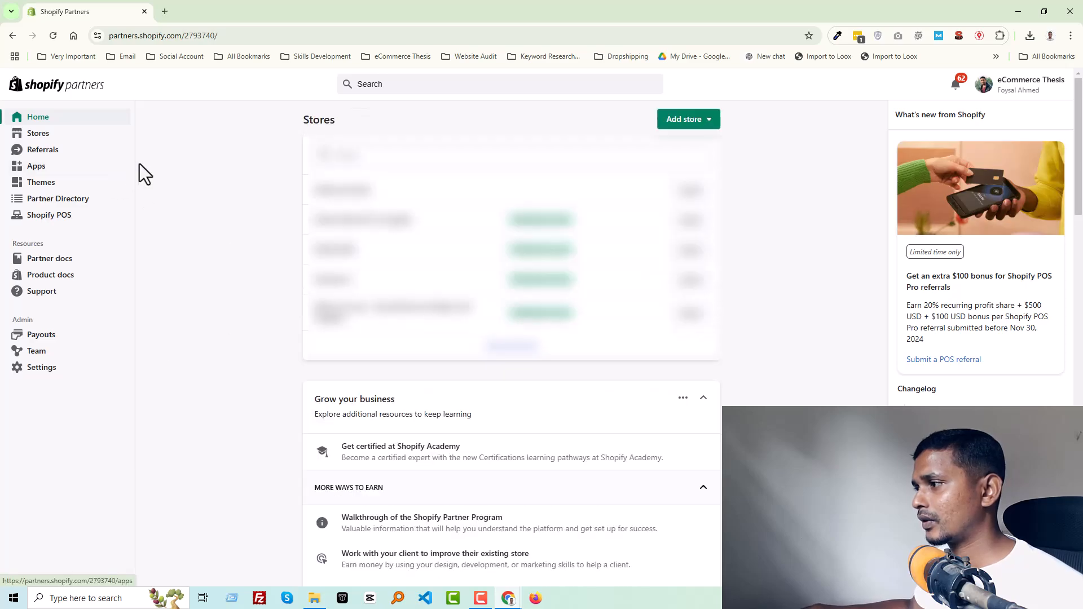
mouse_move(226, 195)
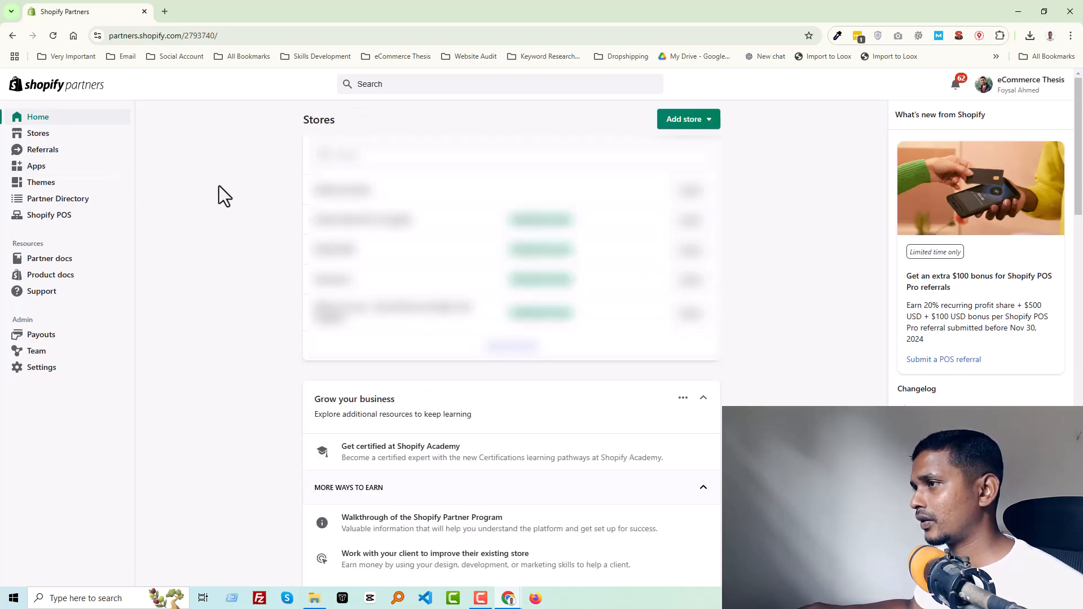
mouse_move(208, 147)
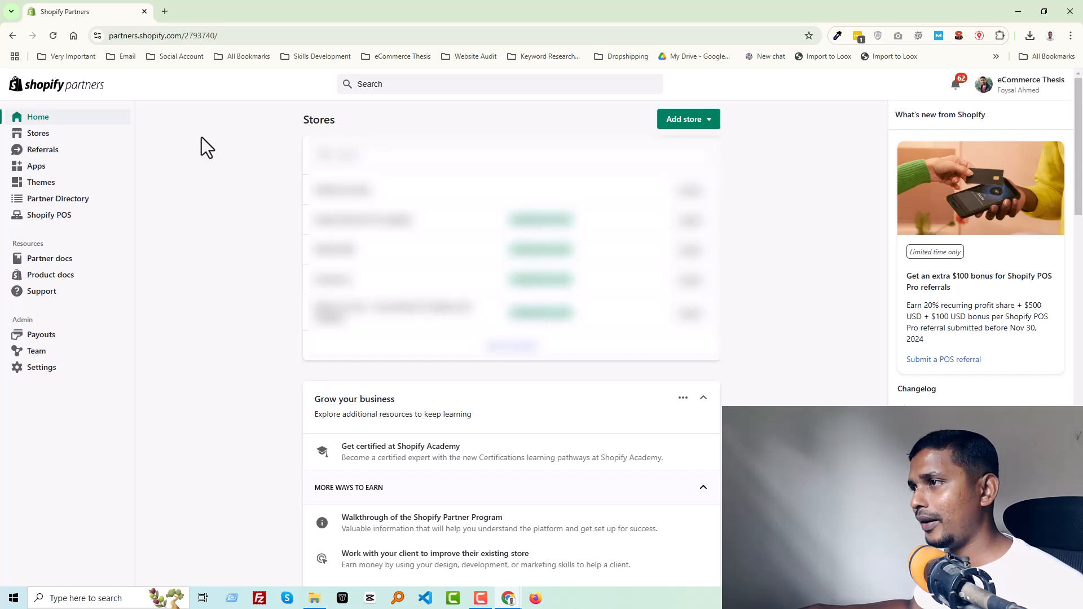
mouse_move(179, 153)
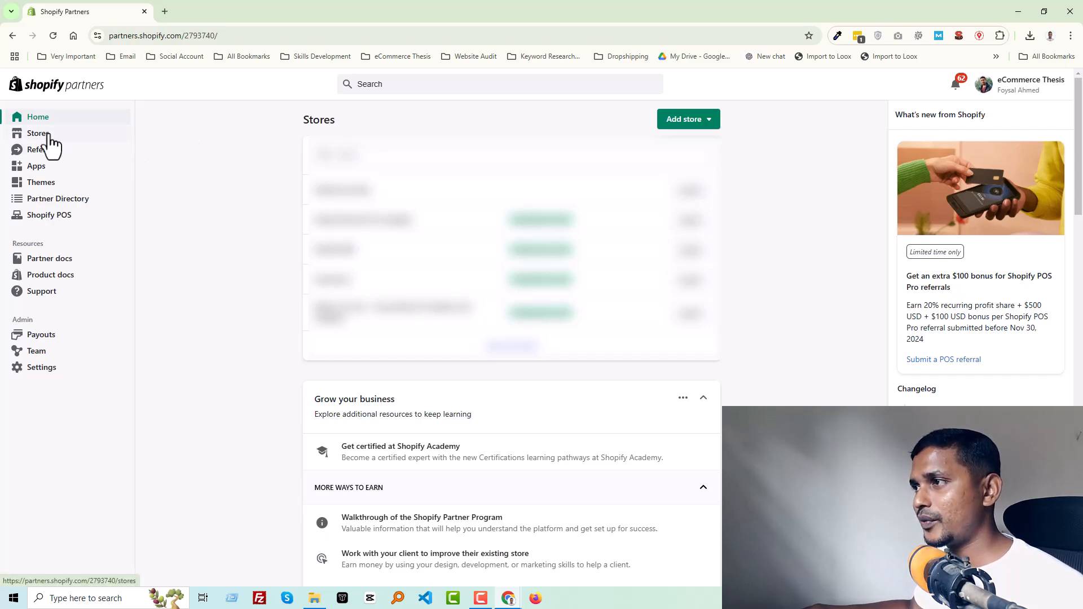
click(38, 116)
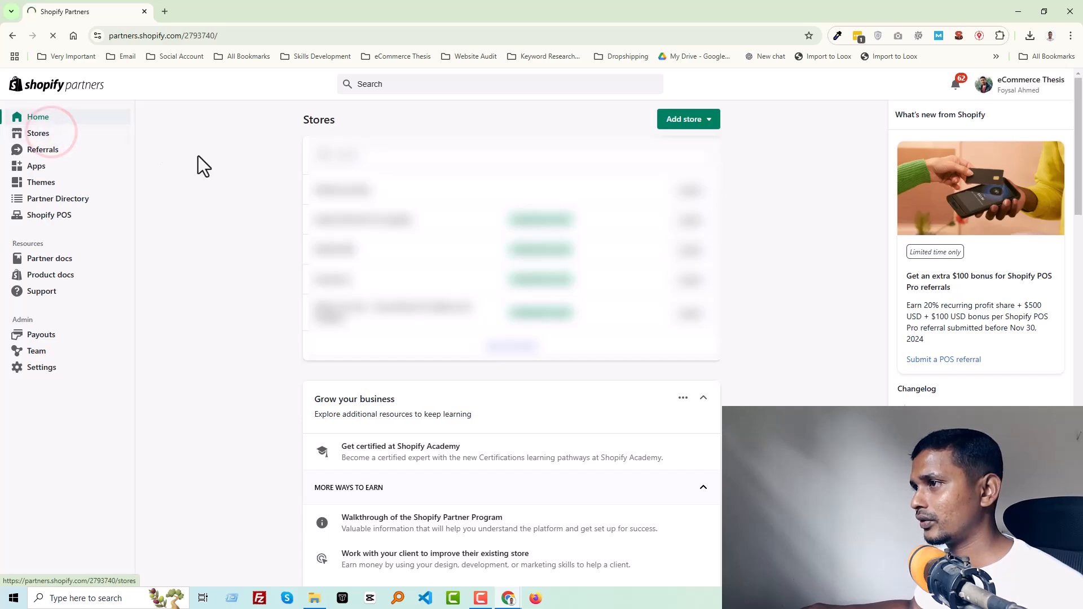
click(39, 134)
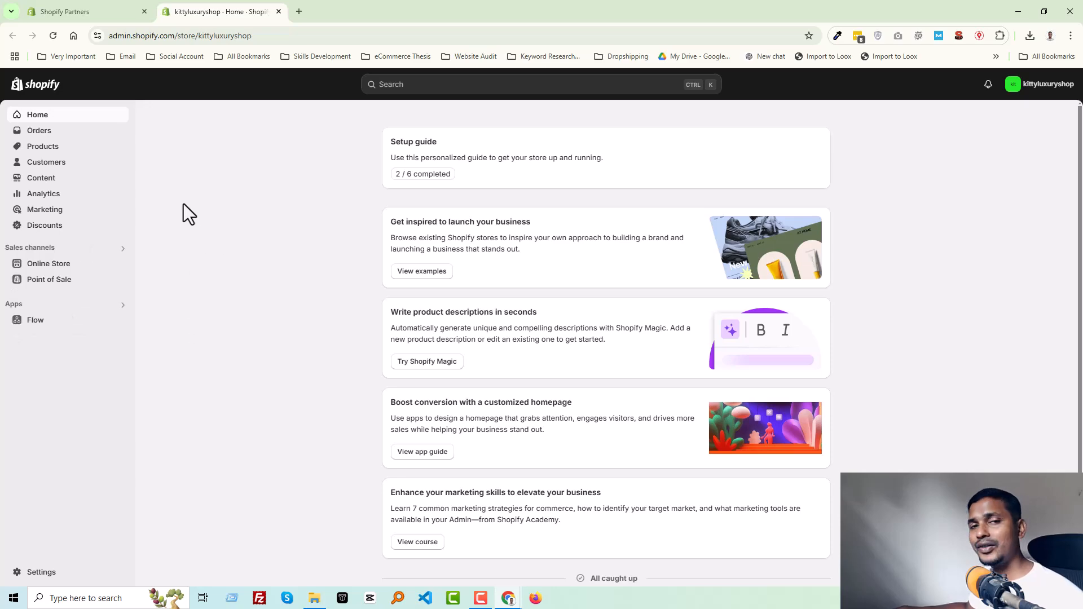
mouse_move(186, 448)
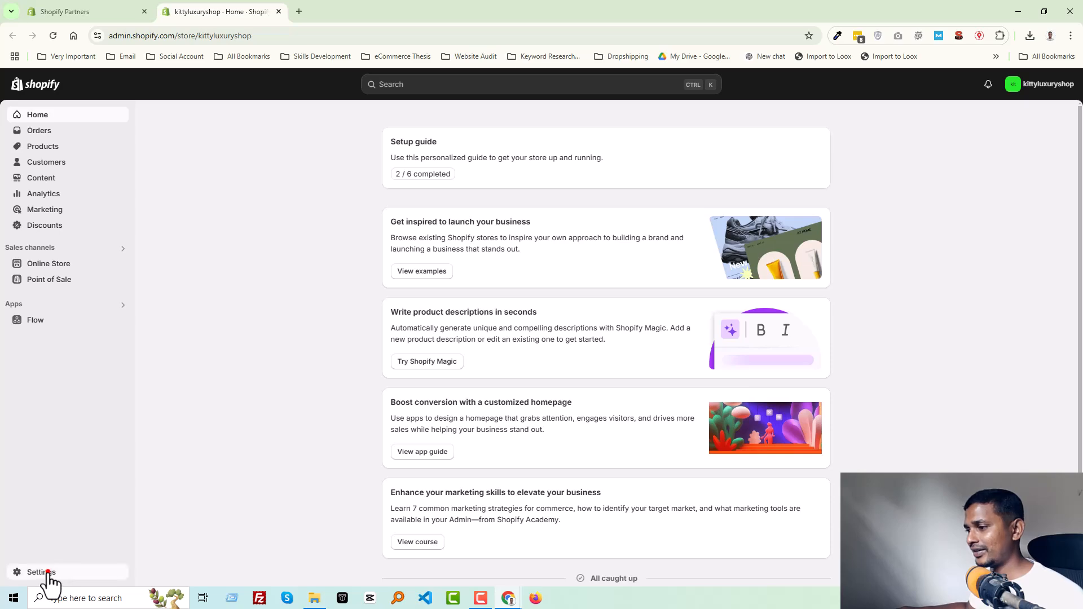
- Open the kittyluxuryshop store's Settings from the admin sidebar
click(40, 572)
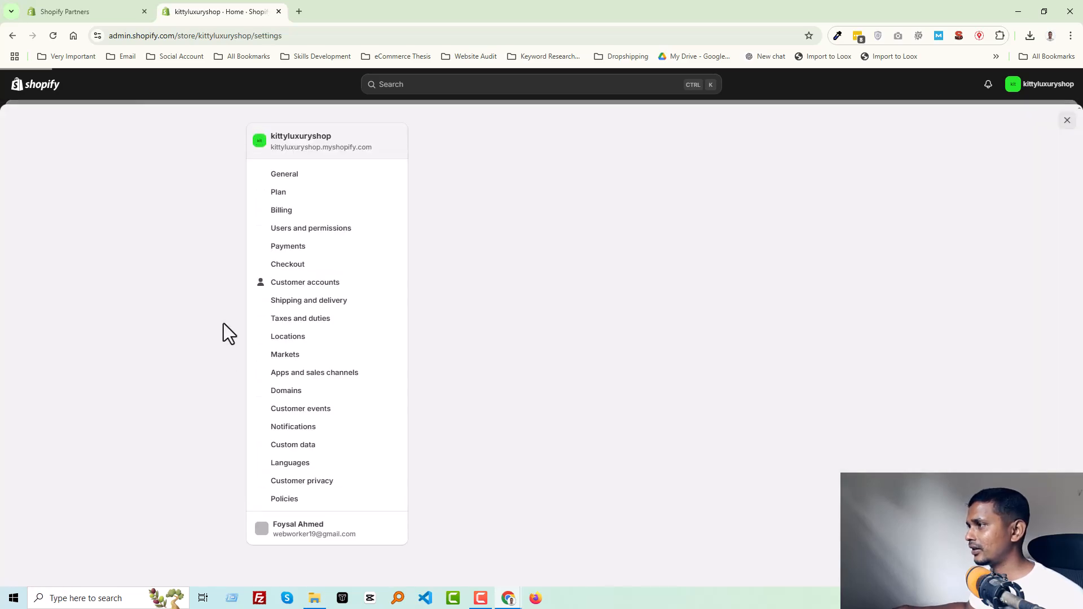
- Open Users and permissions and start Transfer ownership from the Store owner card
click(285, 173)
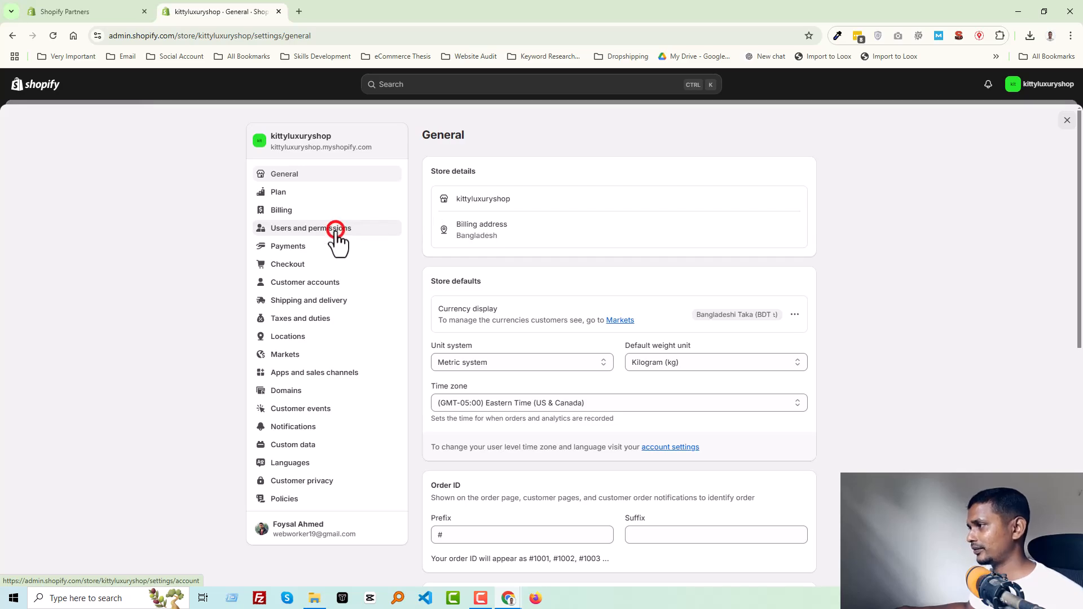
click(310, 228)
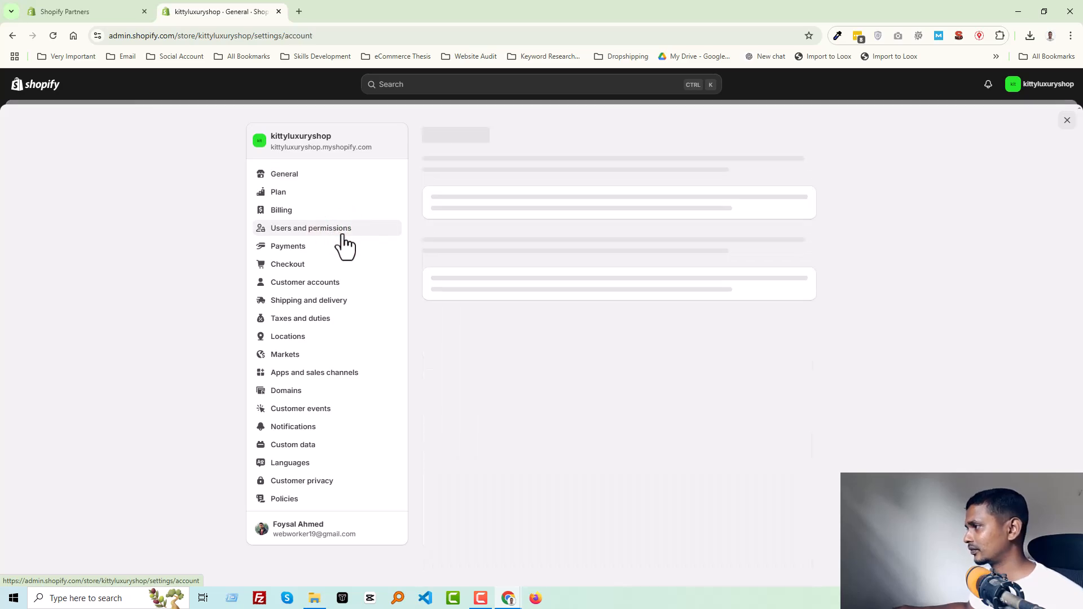
click(311, 228)
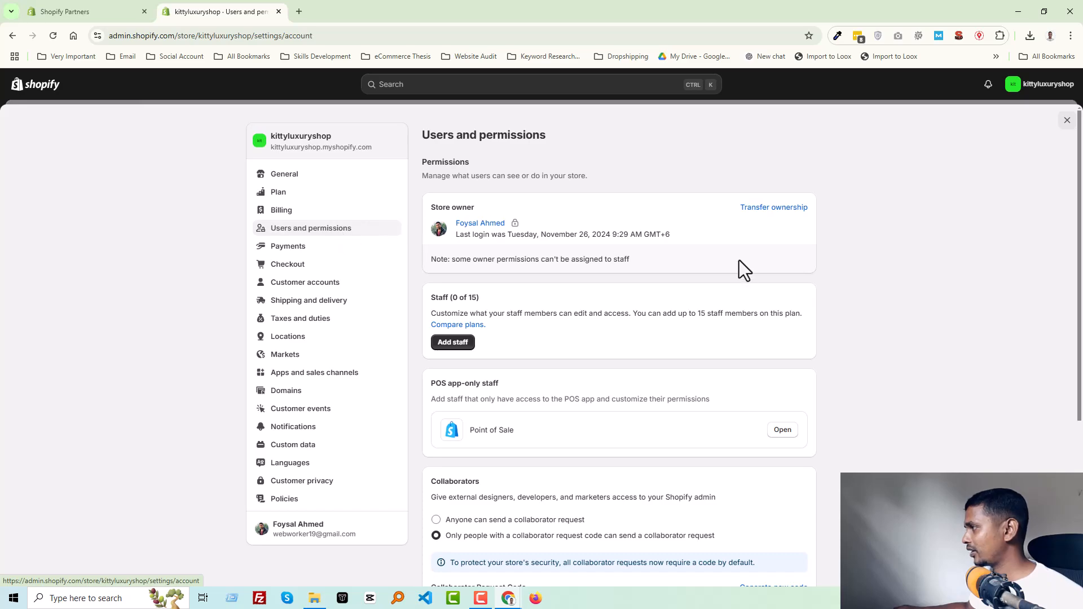
mouse_move(771, 230)
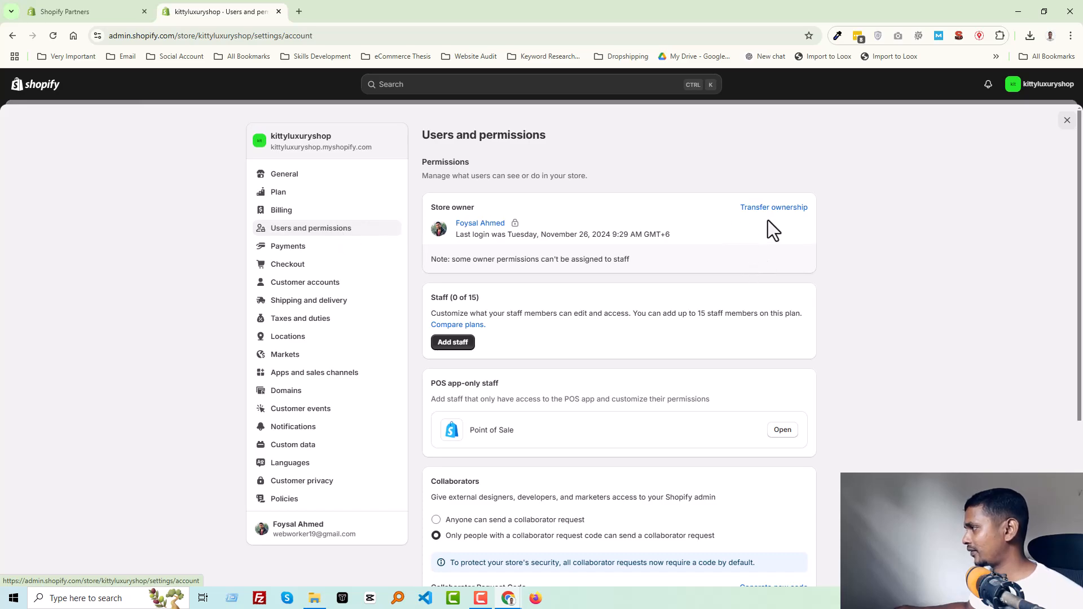
mouse_move(729, 240)
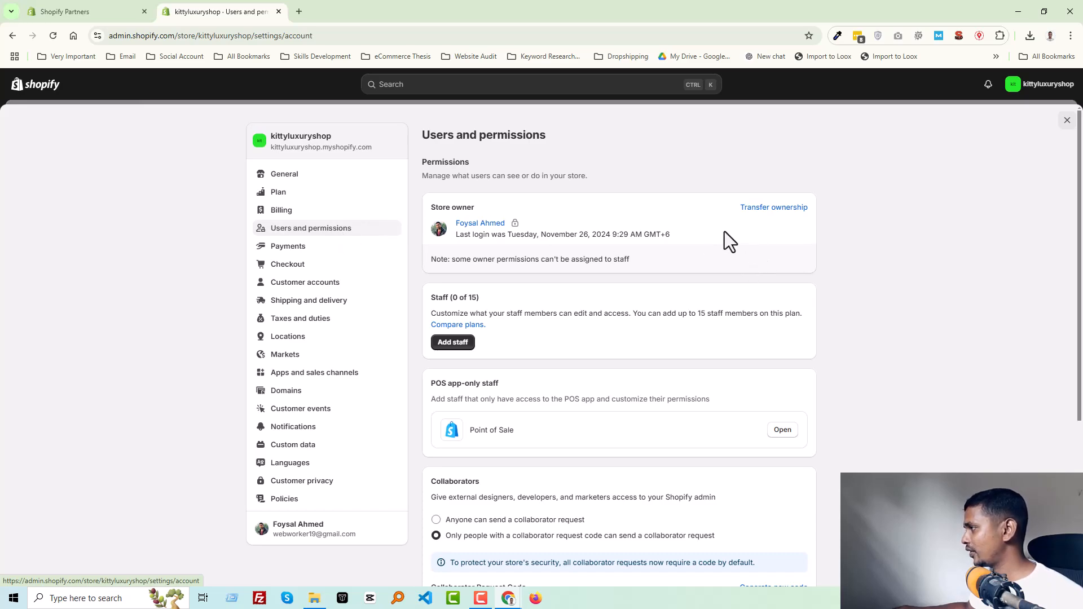
click(774, 208)
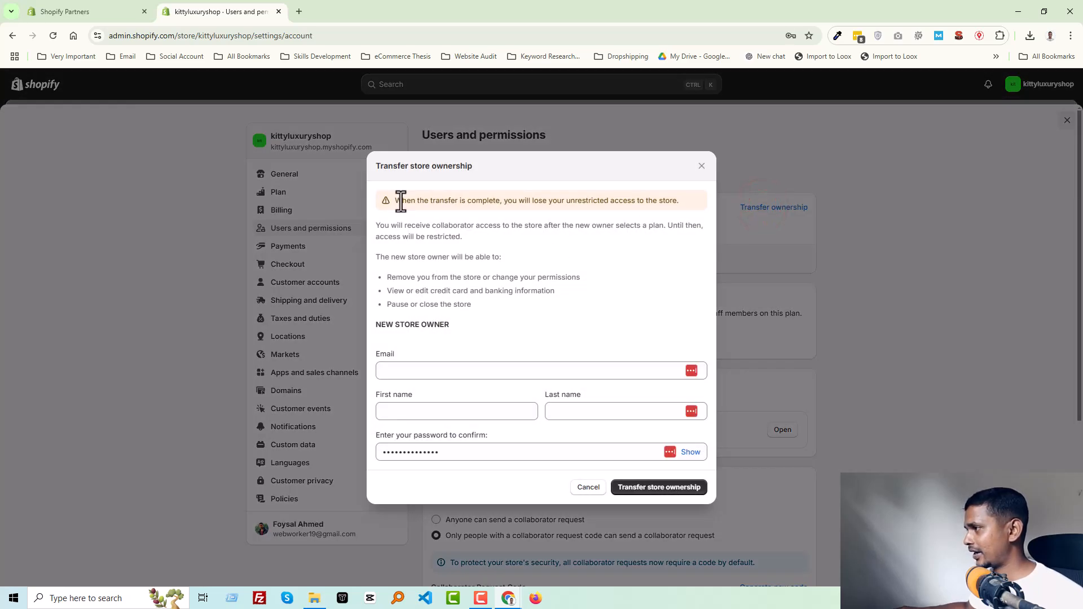
mouse_move(410, 289)
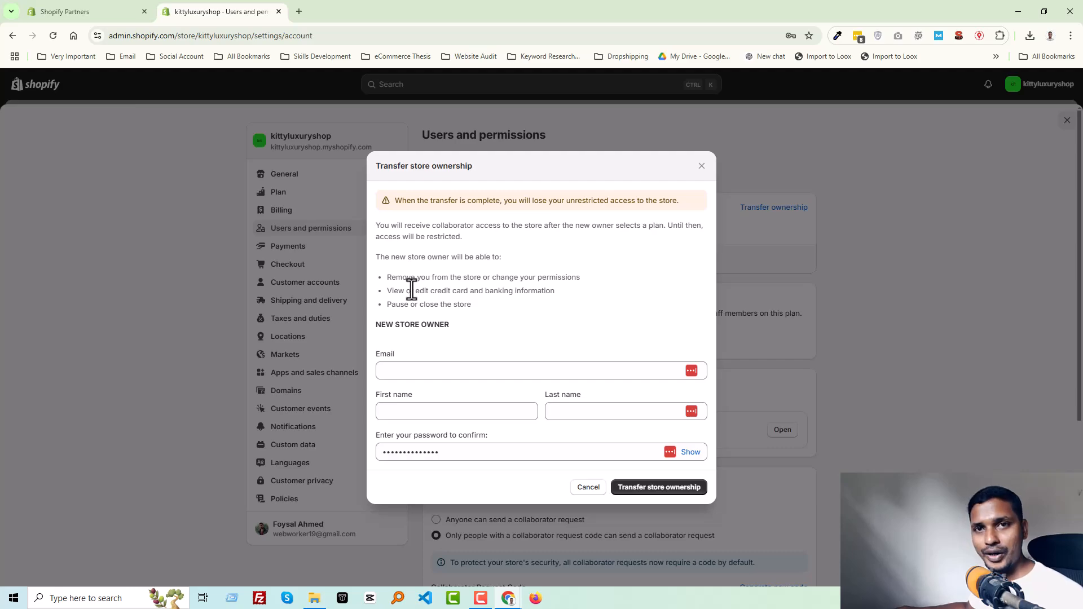
- Focus the new-owner fields in the Transfer store ownership dialog
click(504, 371)
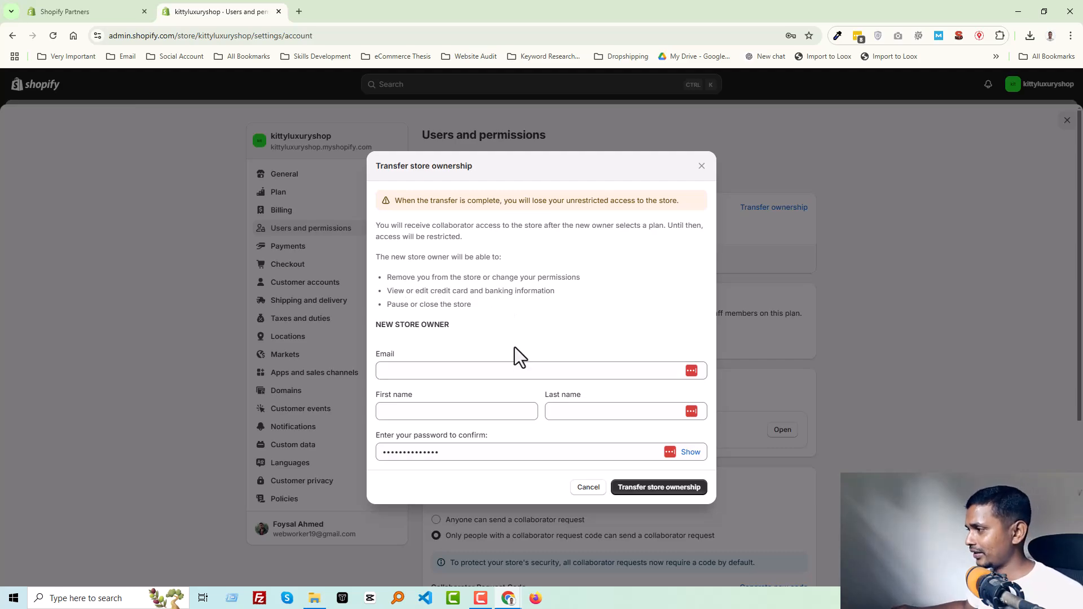
mouse_move(528, 341)
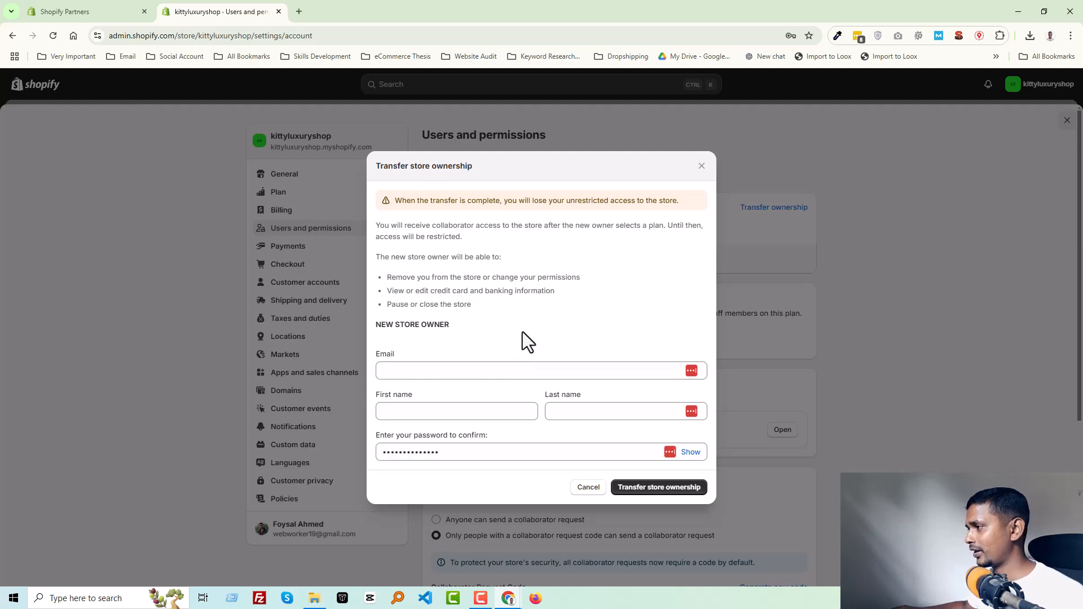
mouse_move(528, 357)
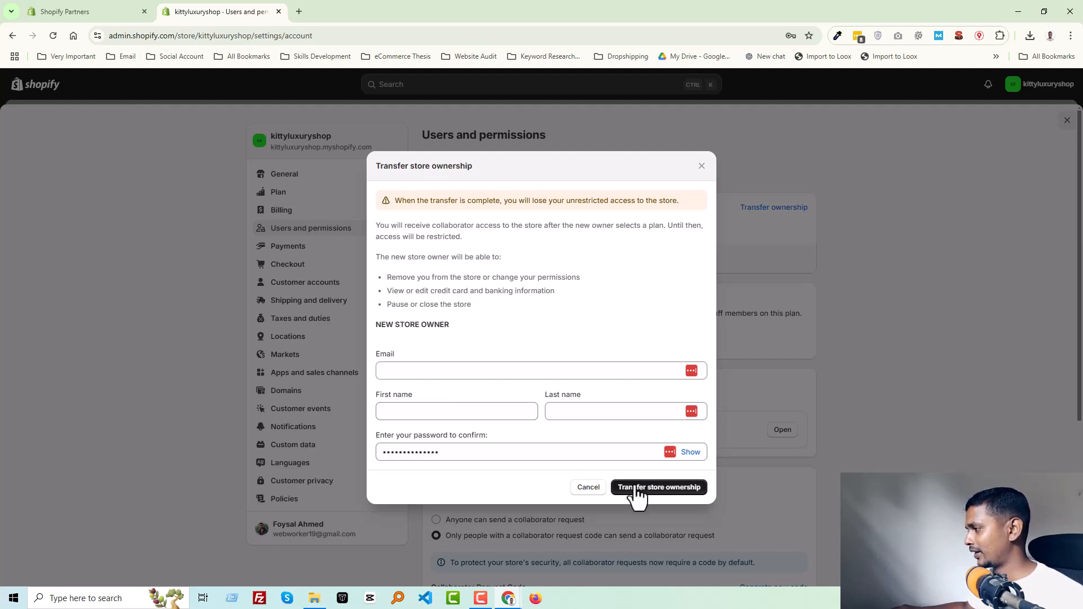
mouse_move(674, 497)
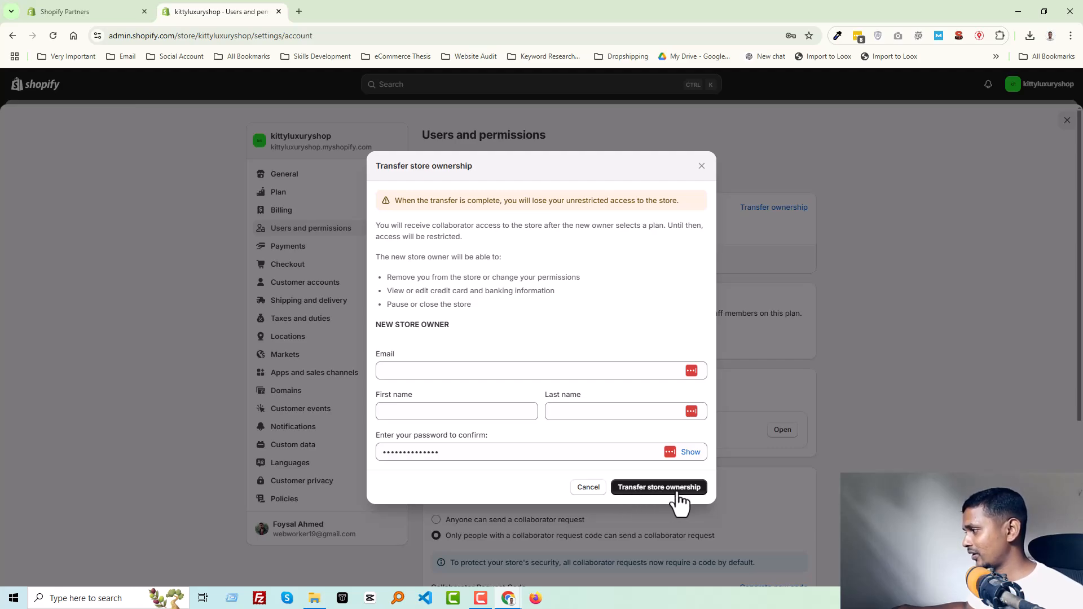
mouse_move(622, 366)
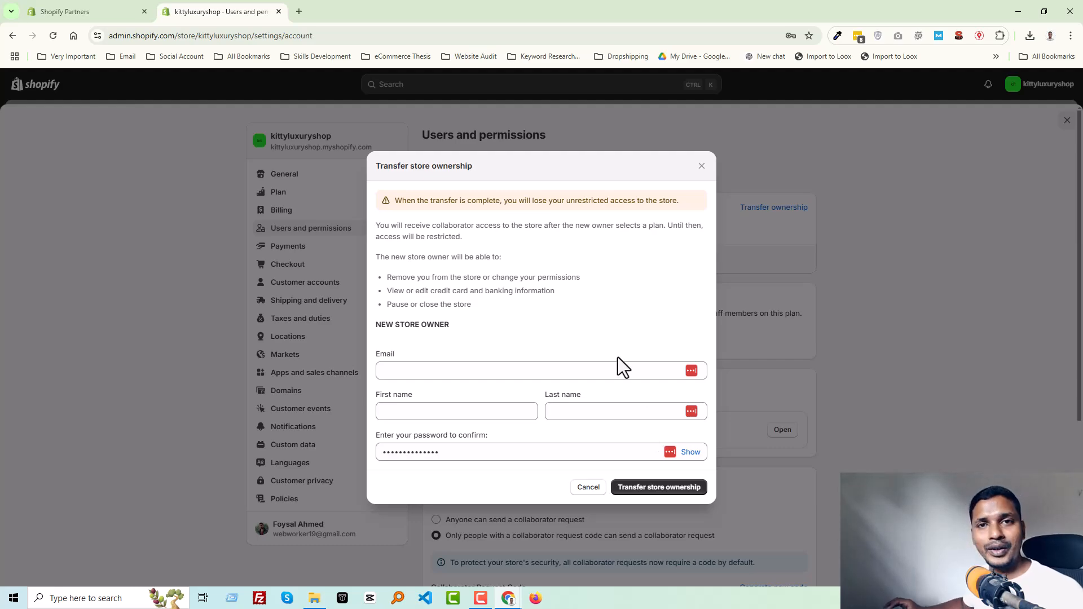